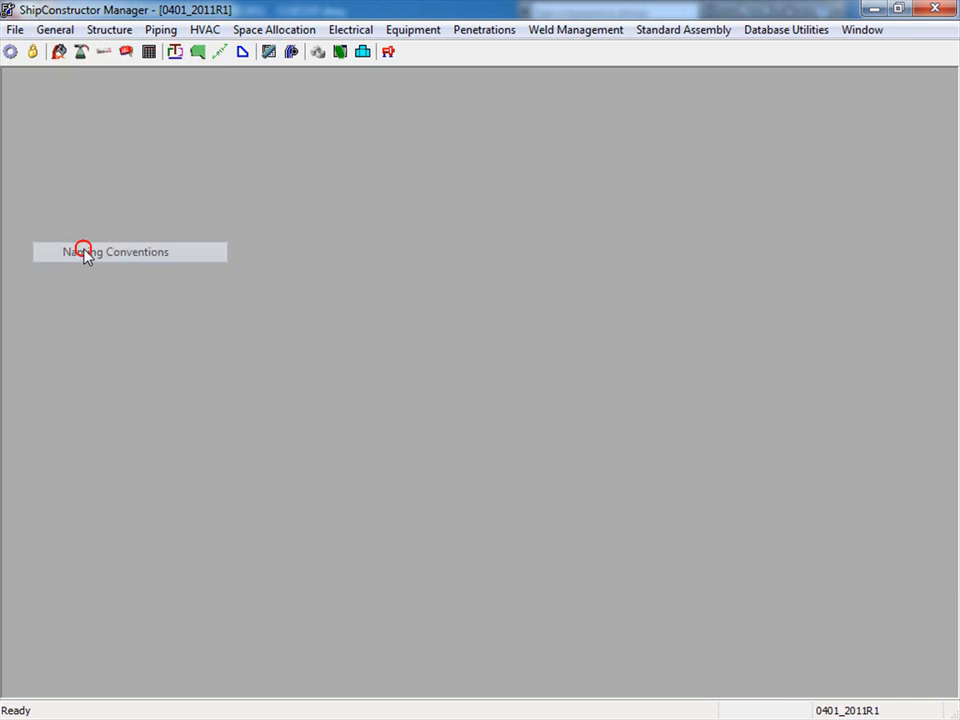
Add a PRODUCTION STAGE naming convention under Assembly Drawing in Naming Conventions.
{"action": "left_click", "coordinate": [114, 251]}
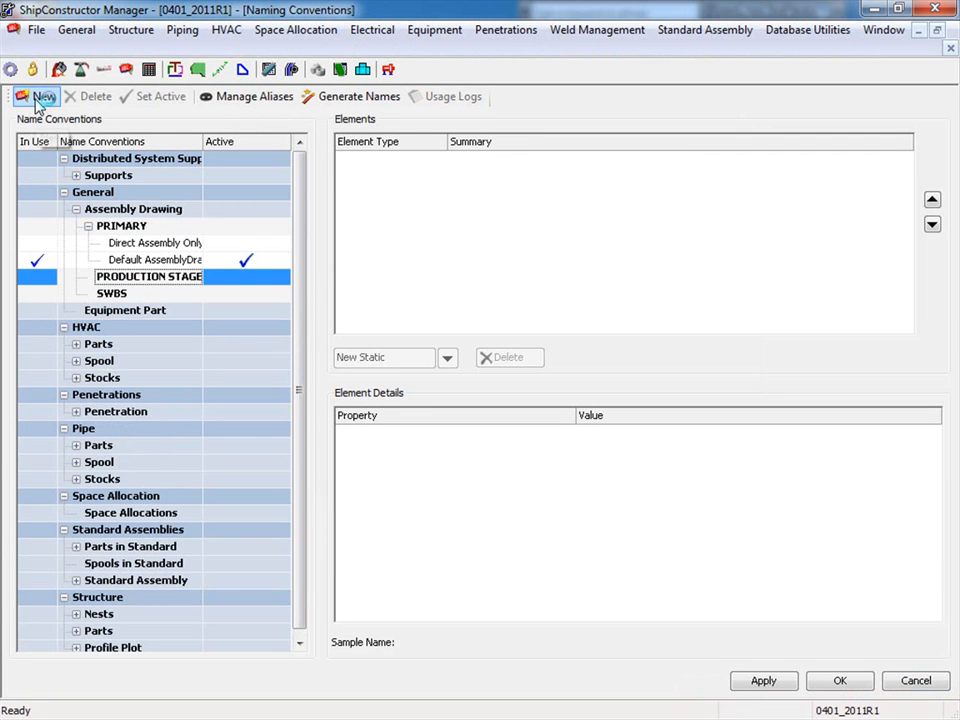
{"action": "left_click", "coordinate": [43, 96]}
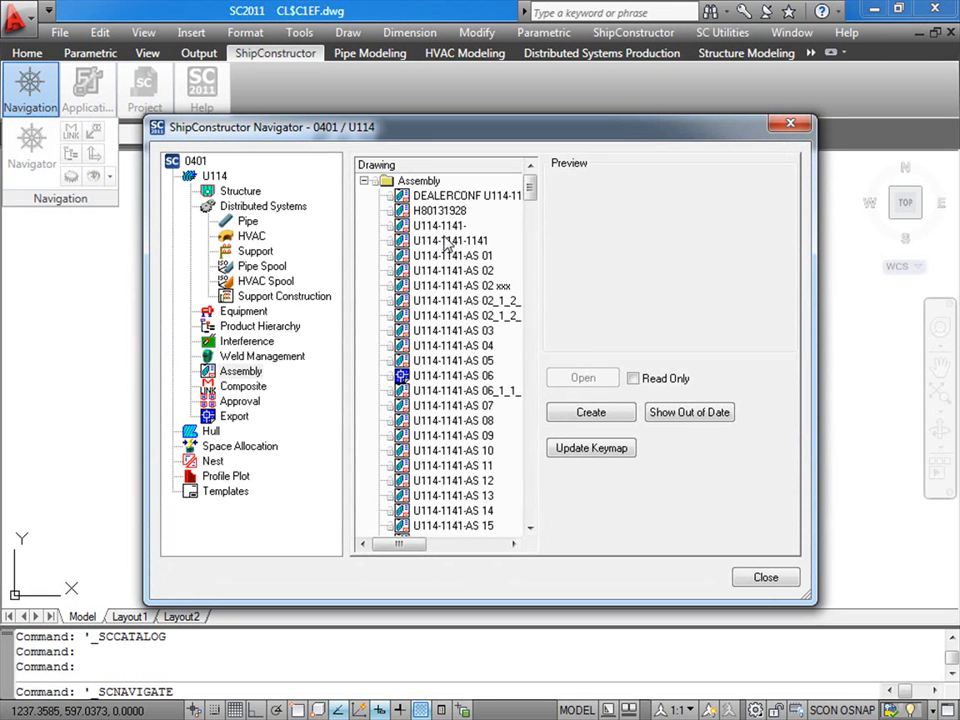
Create assembly drawing Stage 201 for Stage 2 using the Assy Metric - Panels template.
{"action": "left_click", "coordinate": [590, 412]}
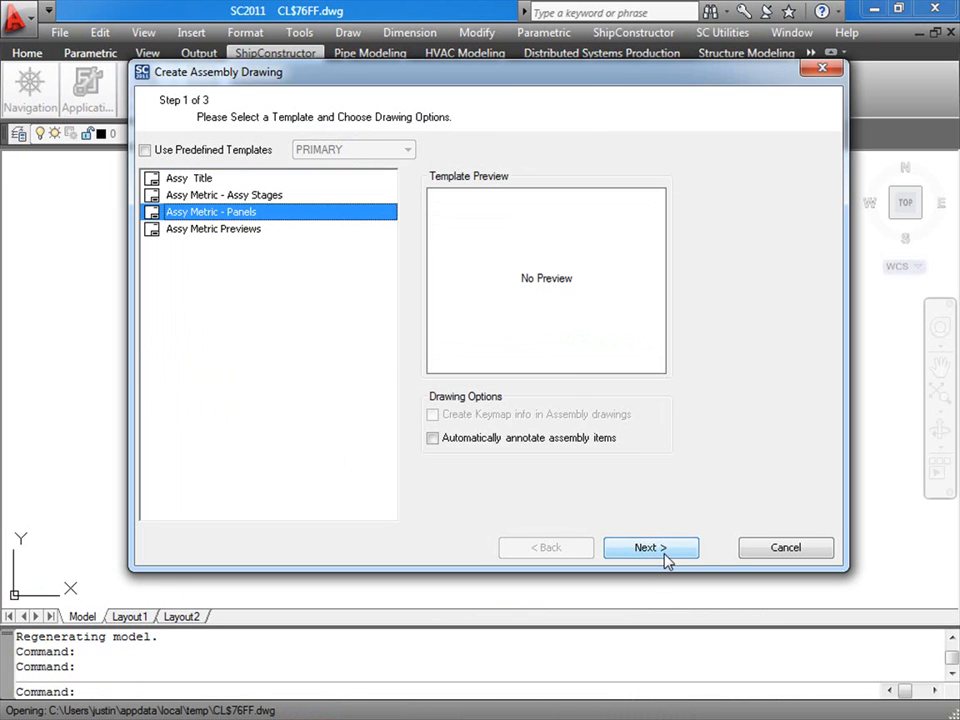
{"action": "left_click", "coordinate": [650, 547]}
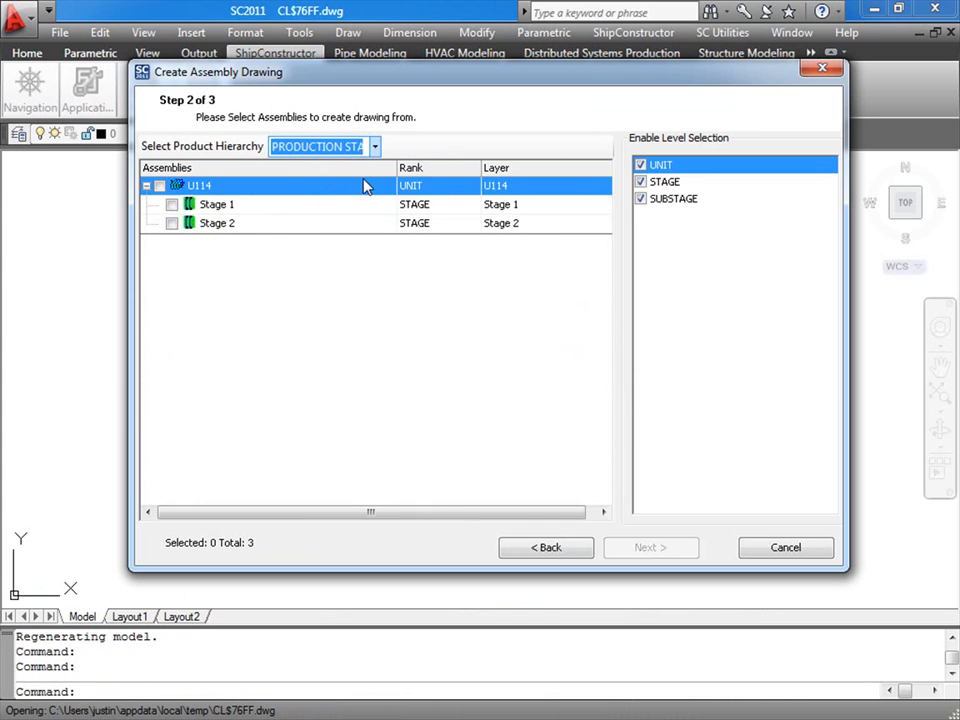
{"action": "left_click", "coordinate": [649, 547]}
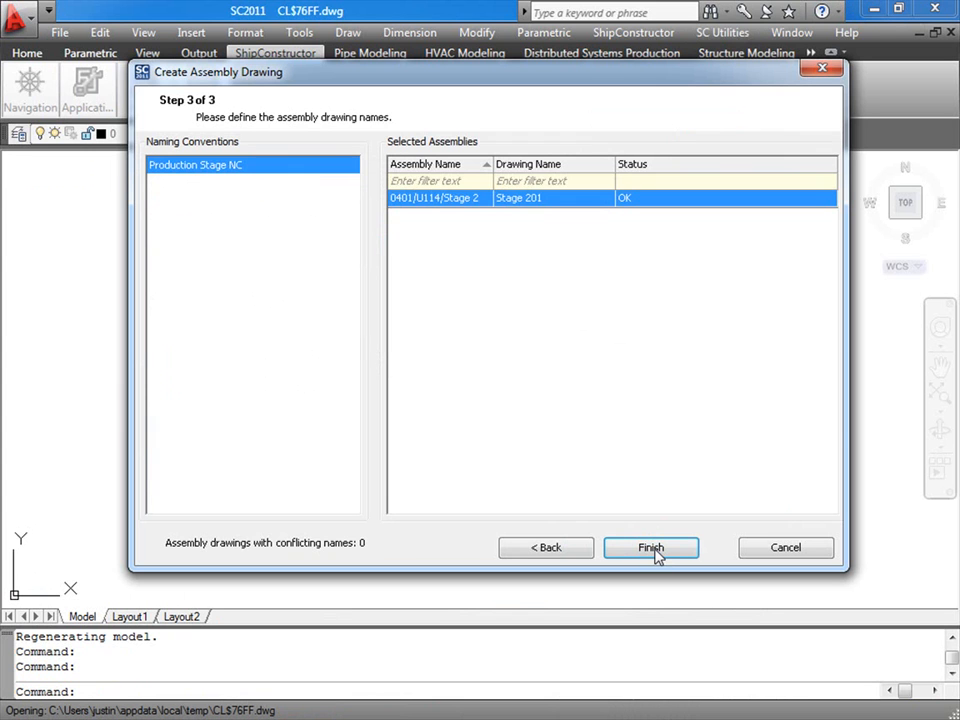
{"action": "left_click", "coordinate": [650, 547]}
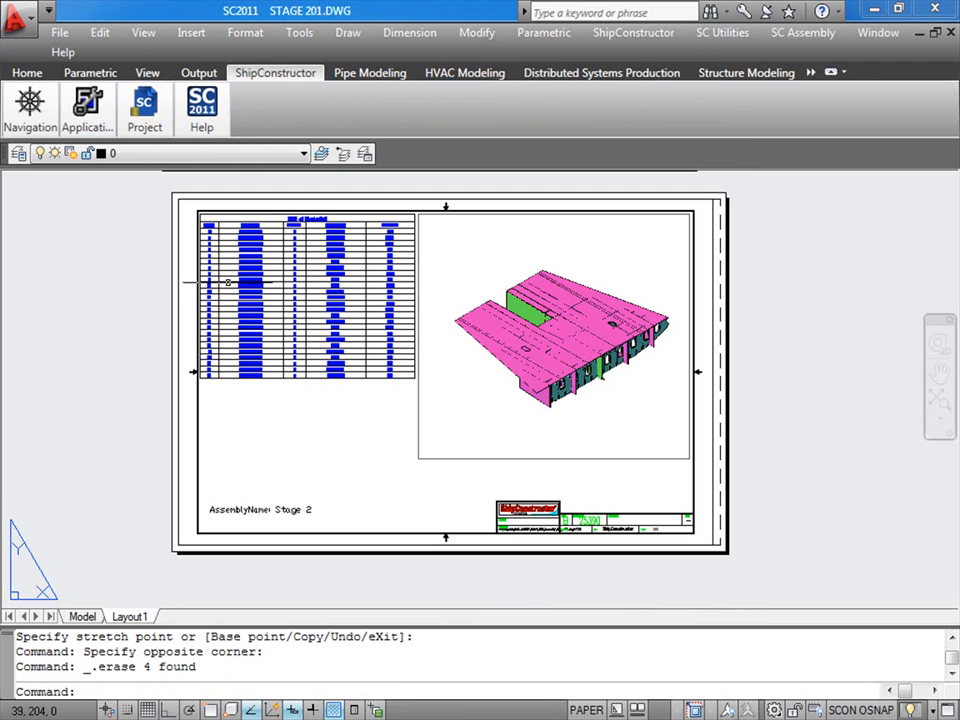
{"action": "mouse_move", "coordinate": [390, 280]}
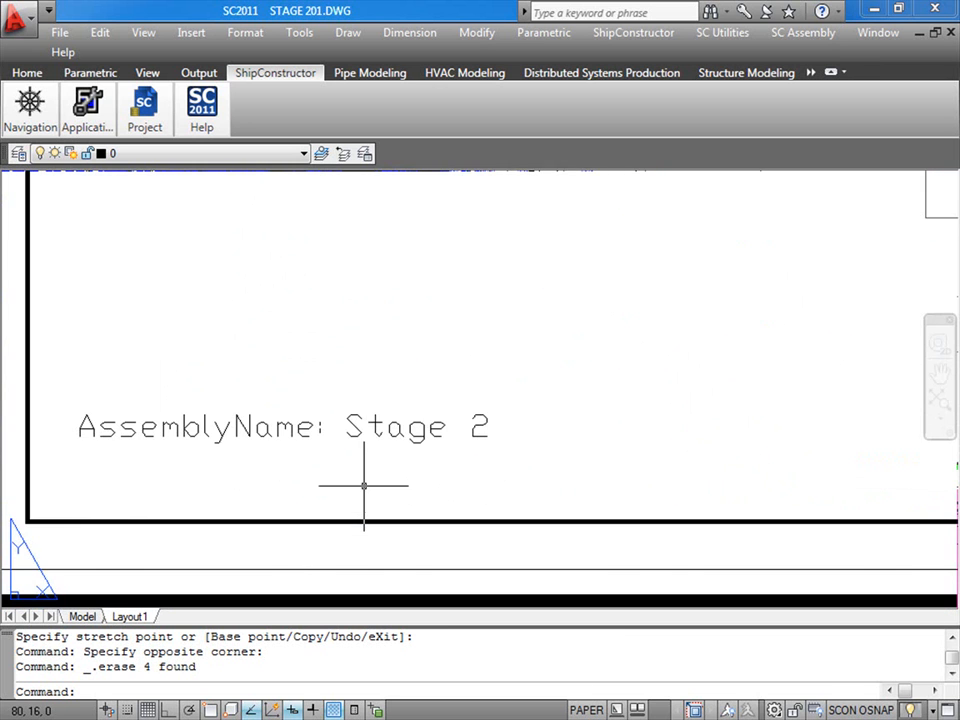
{"action": "mouse_move", "coordinate": [411, 485]}
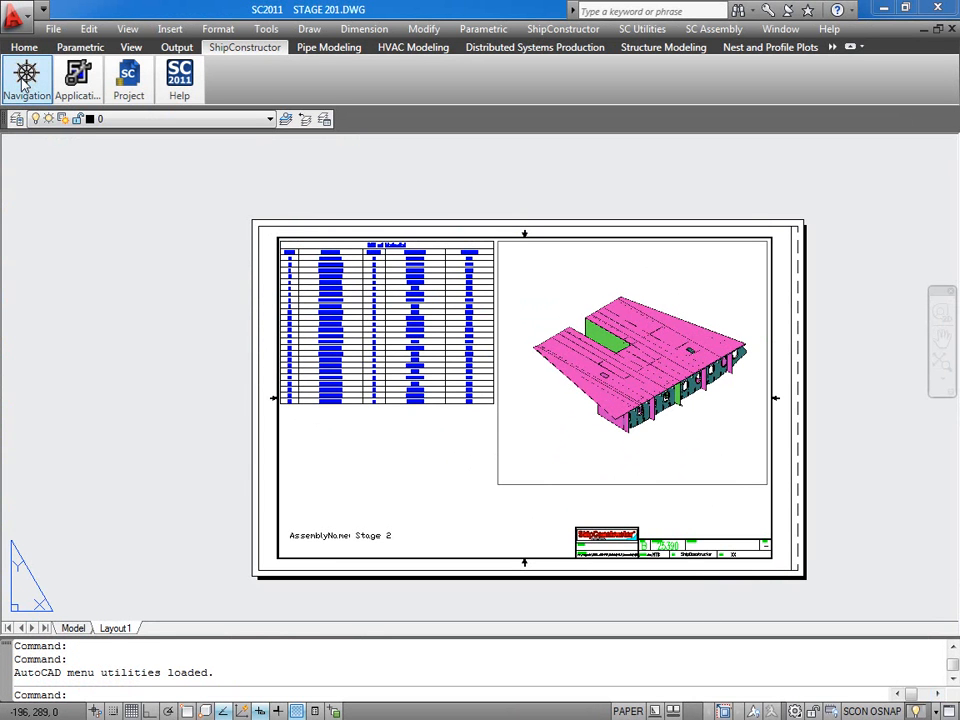
Pick the eight PL10 Stage 1 parts under U114 via the PRODUCTION STAGES hierarchy.
{"action": "left_click", "coordinate": [27, 80]}
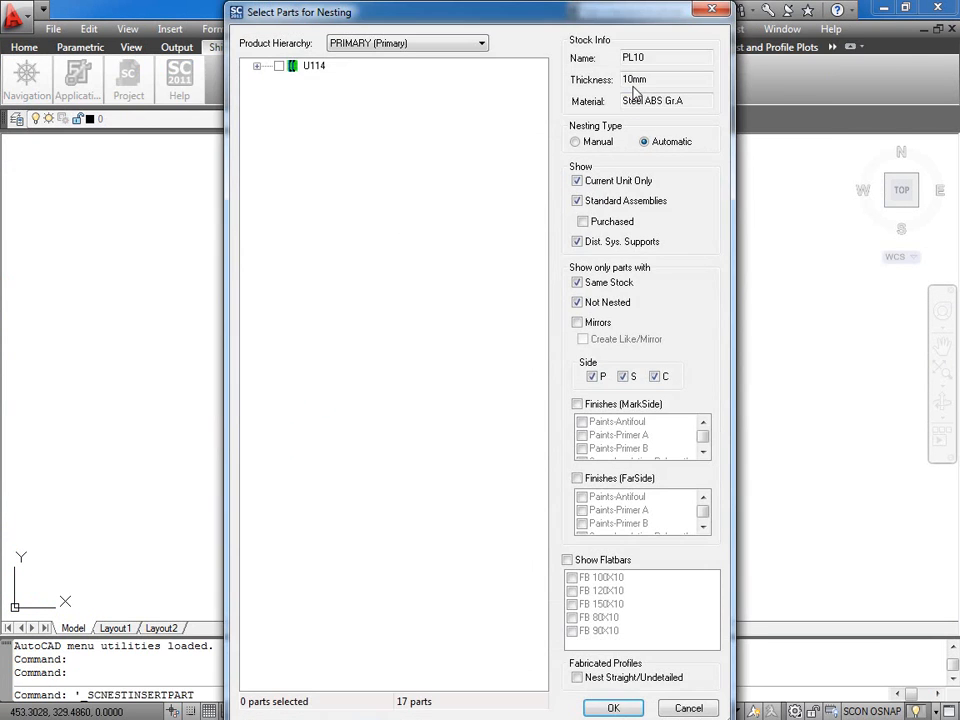
{"action": "left_click", "coordinate": [405, 43]}
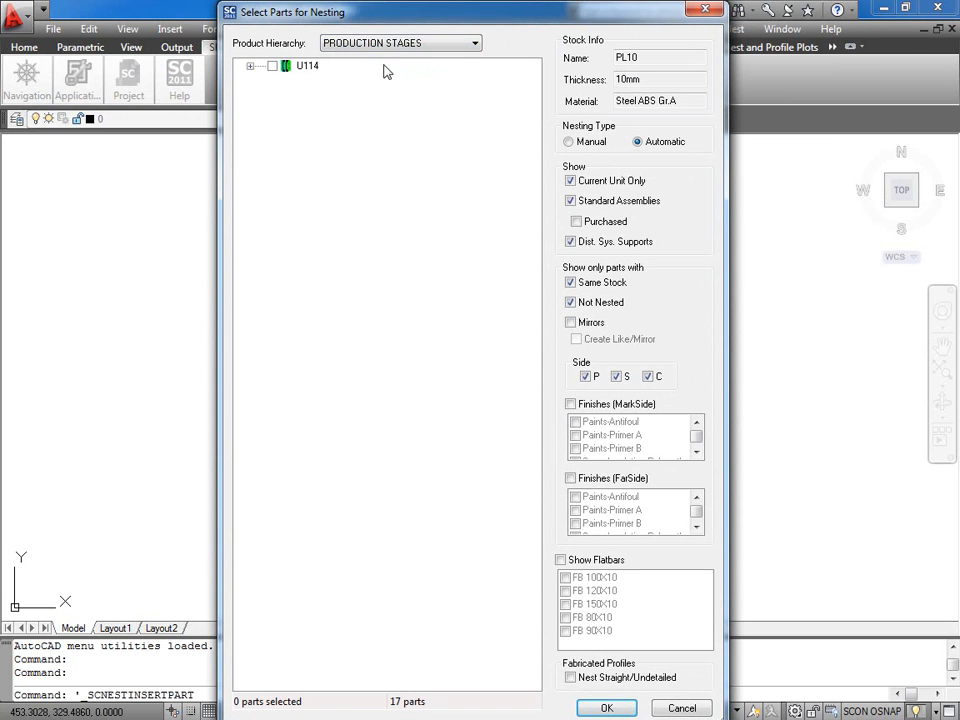
{"action": "left_click", "coordinate": [250, 65]}
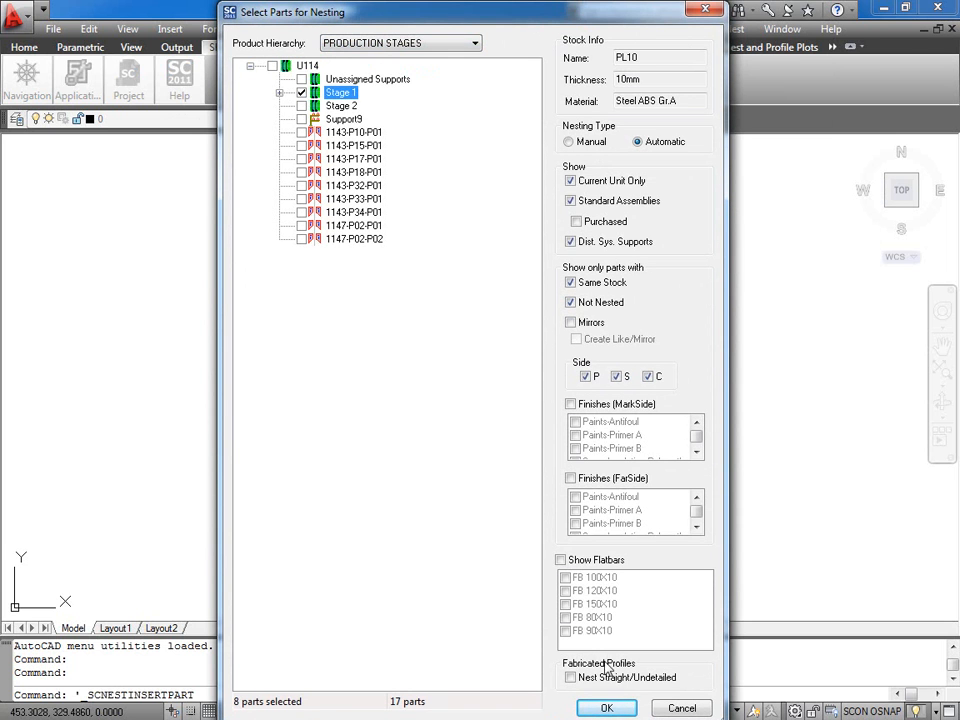
{"action": "left_click", "coordinate": [606, 707]}
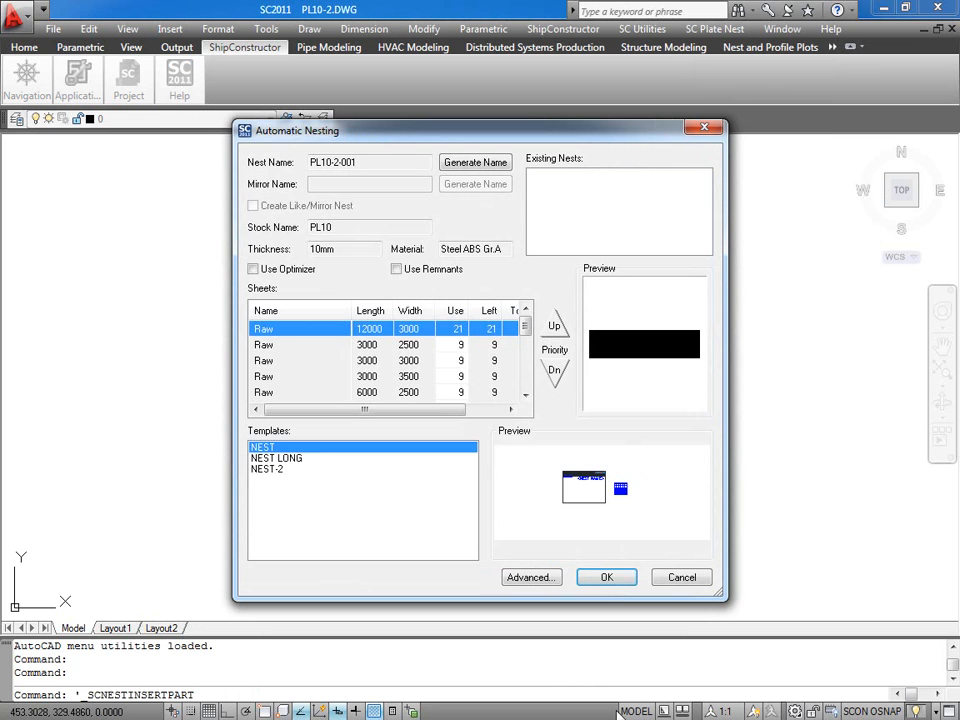
Generate nest PL10-2-001 using the NEST-2 template.
{"action": "left_click", "coordinate": [268, 467]}
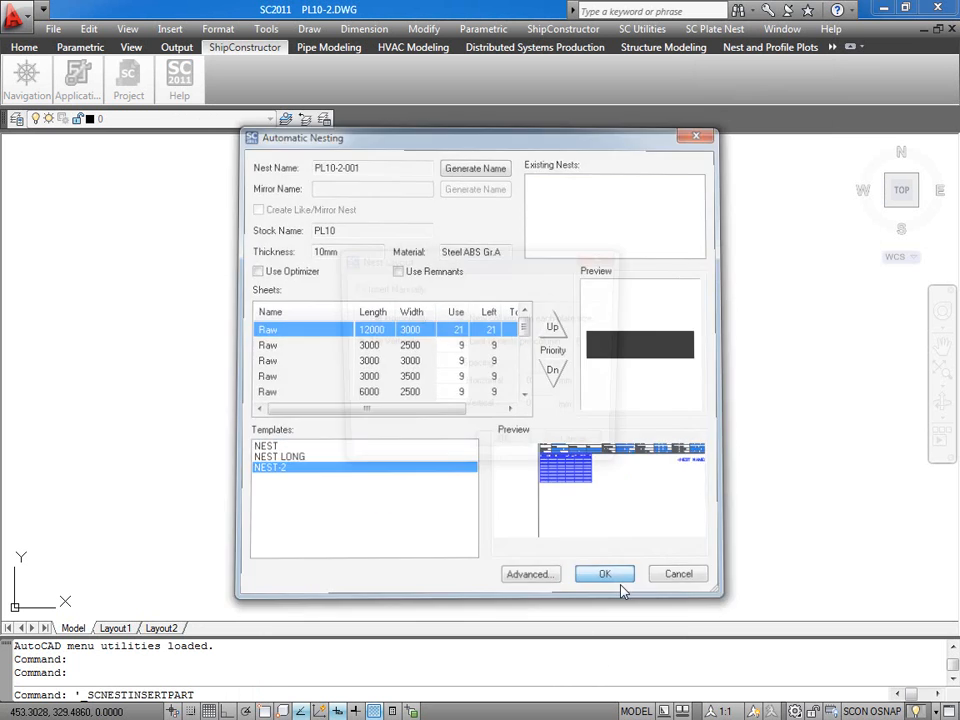
{"action": "left_click", "coordinate": [604, 573]}
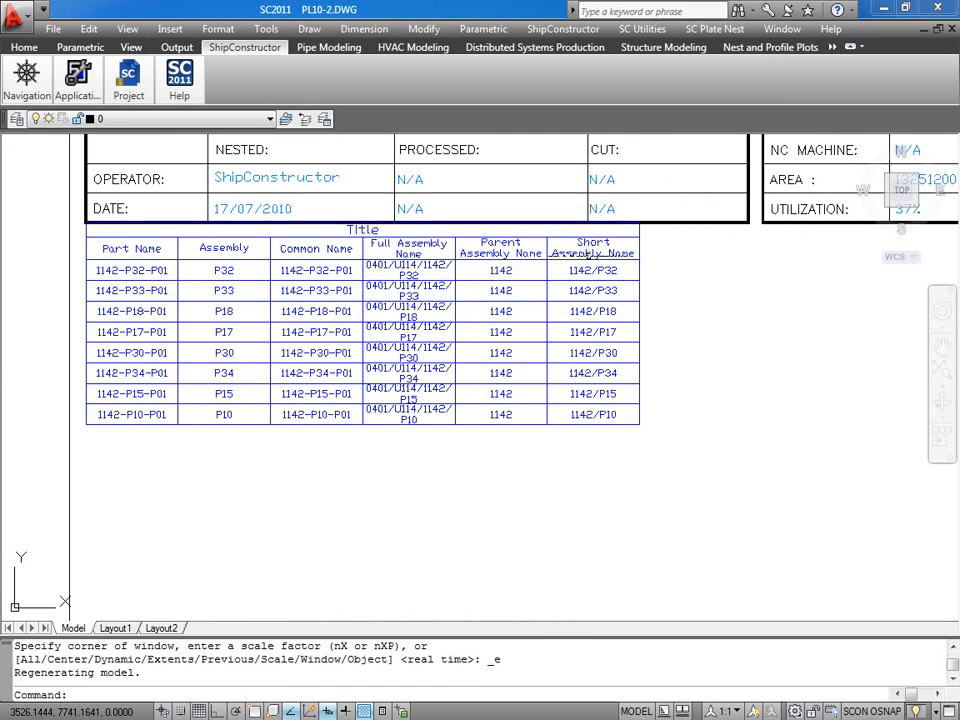
{"action": "mouse_move", "coordinate": [620, 372]}
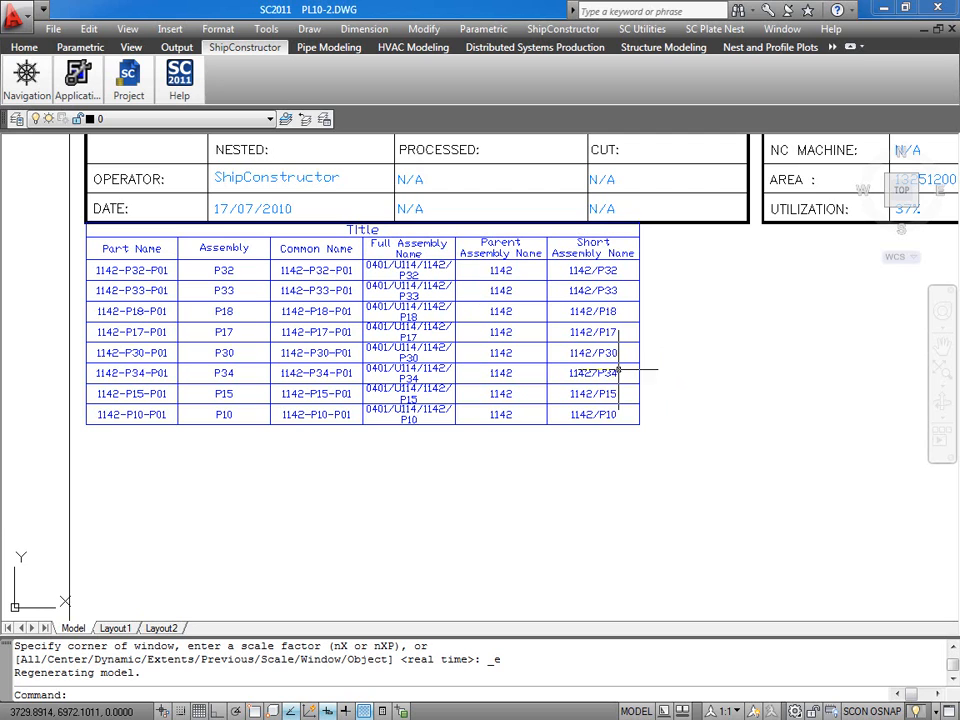